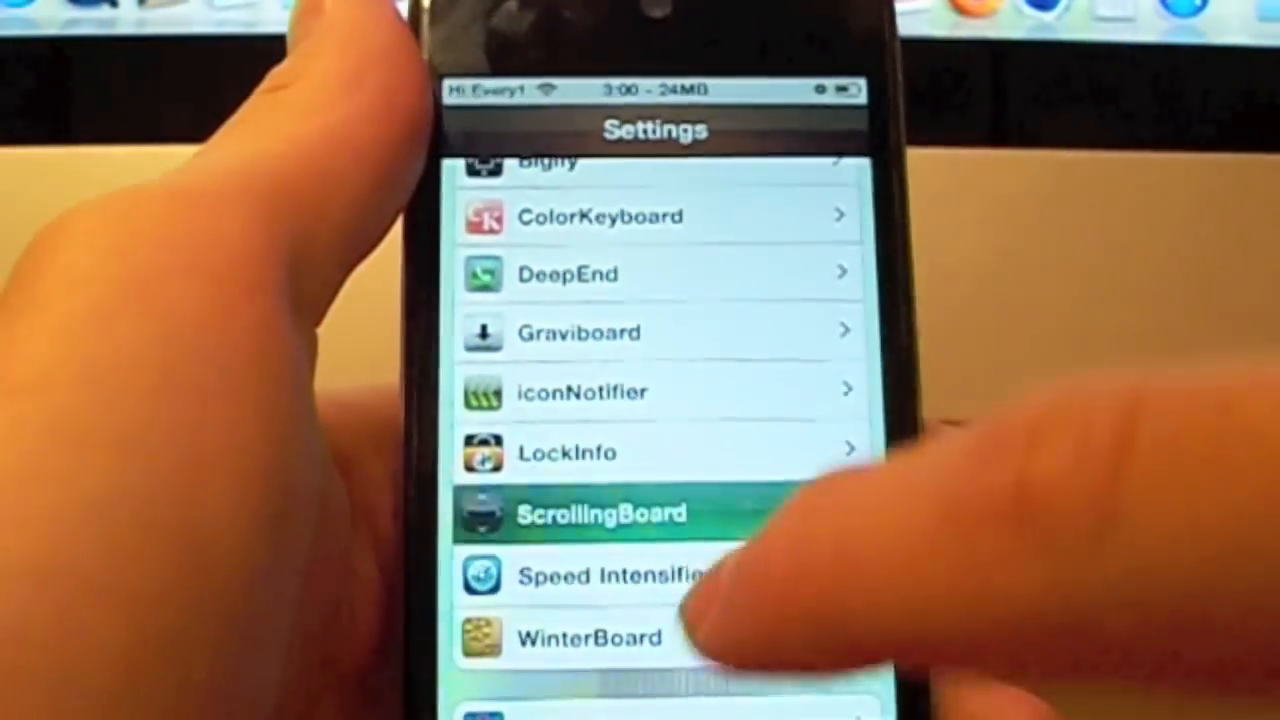
Review ScrollingBoard's Folder Options and Paging toggles: bounce effect off, always-show indicator on.
left_click(600, 513)
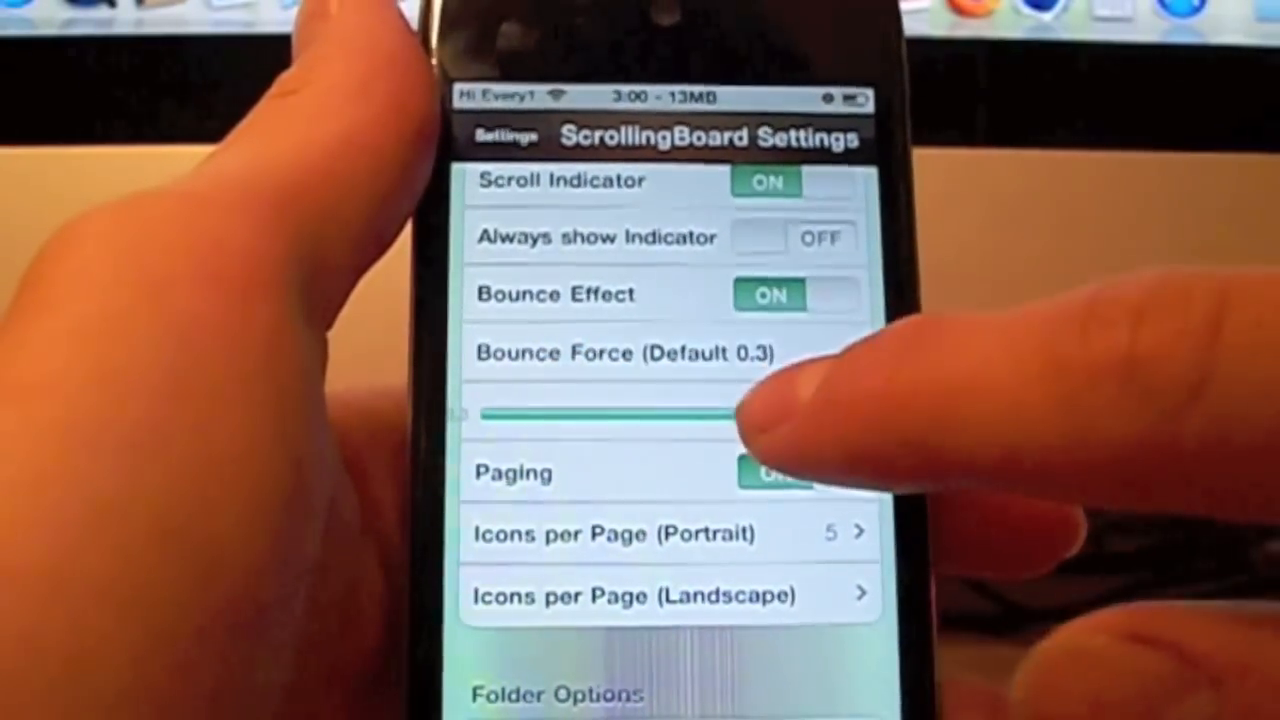
scroll("down", 3)
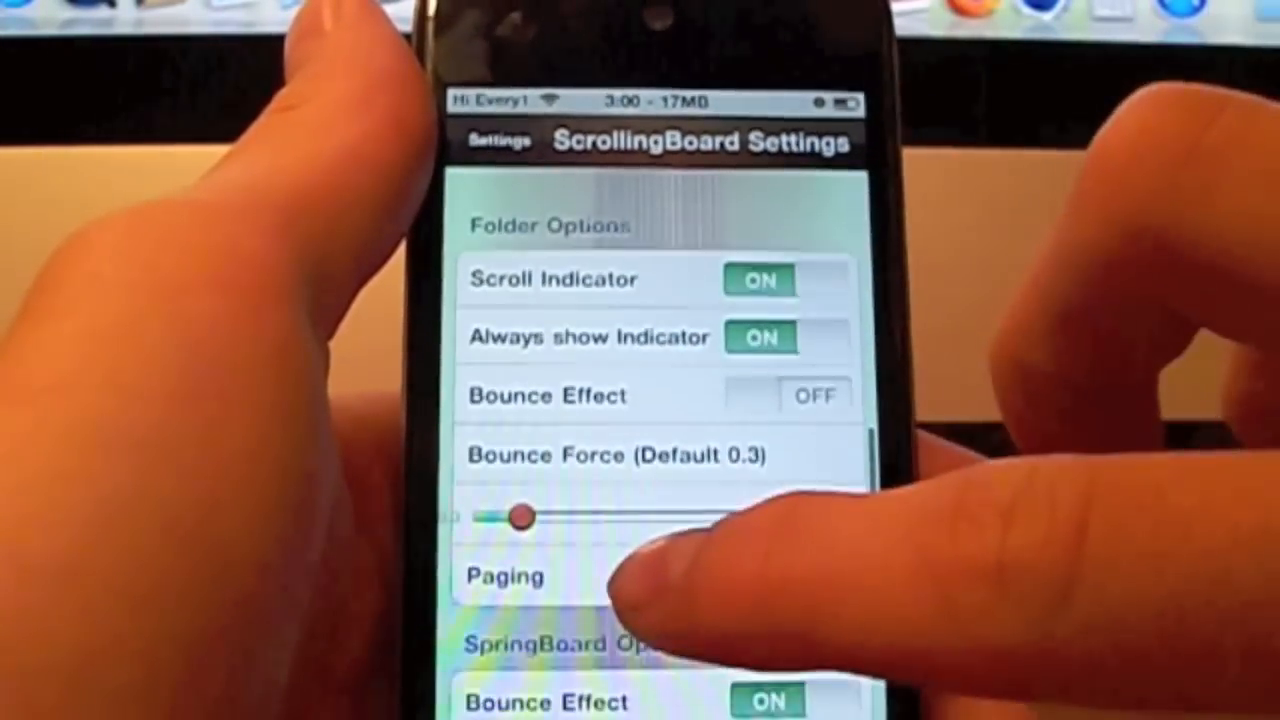
scroll("down", 3)
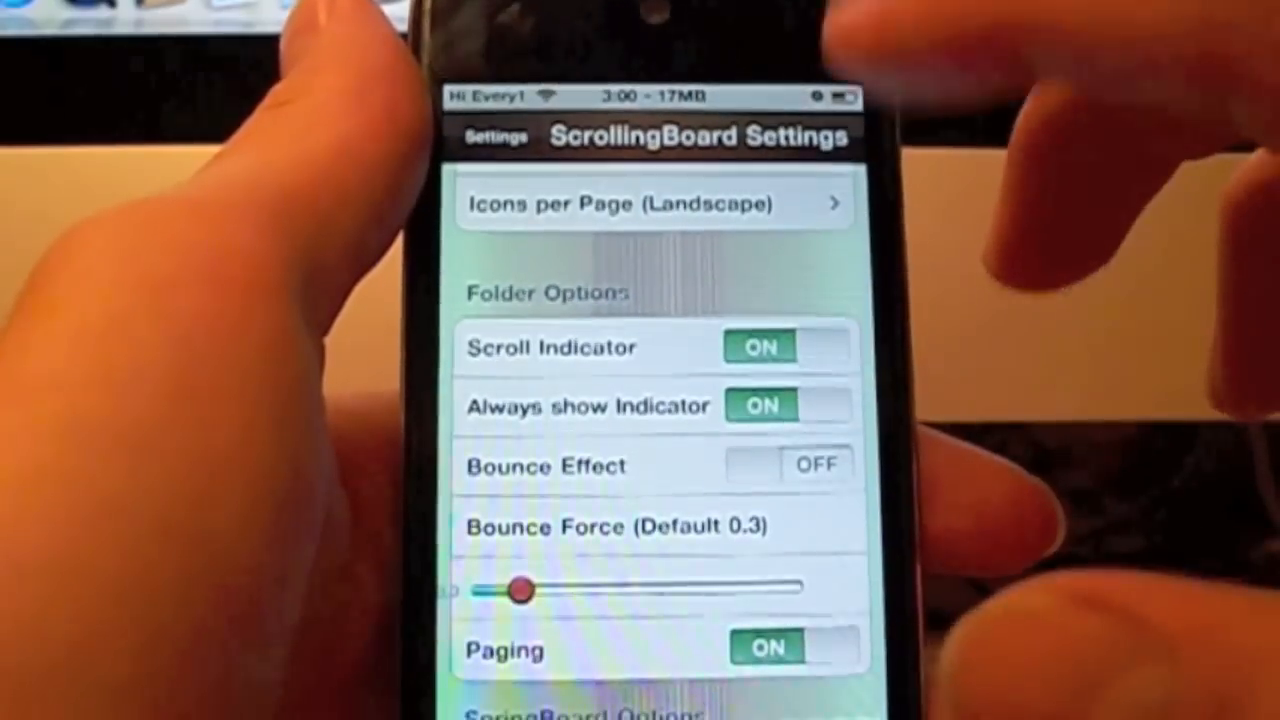
scroll("down", 3)
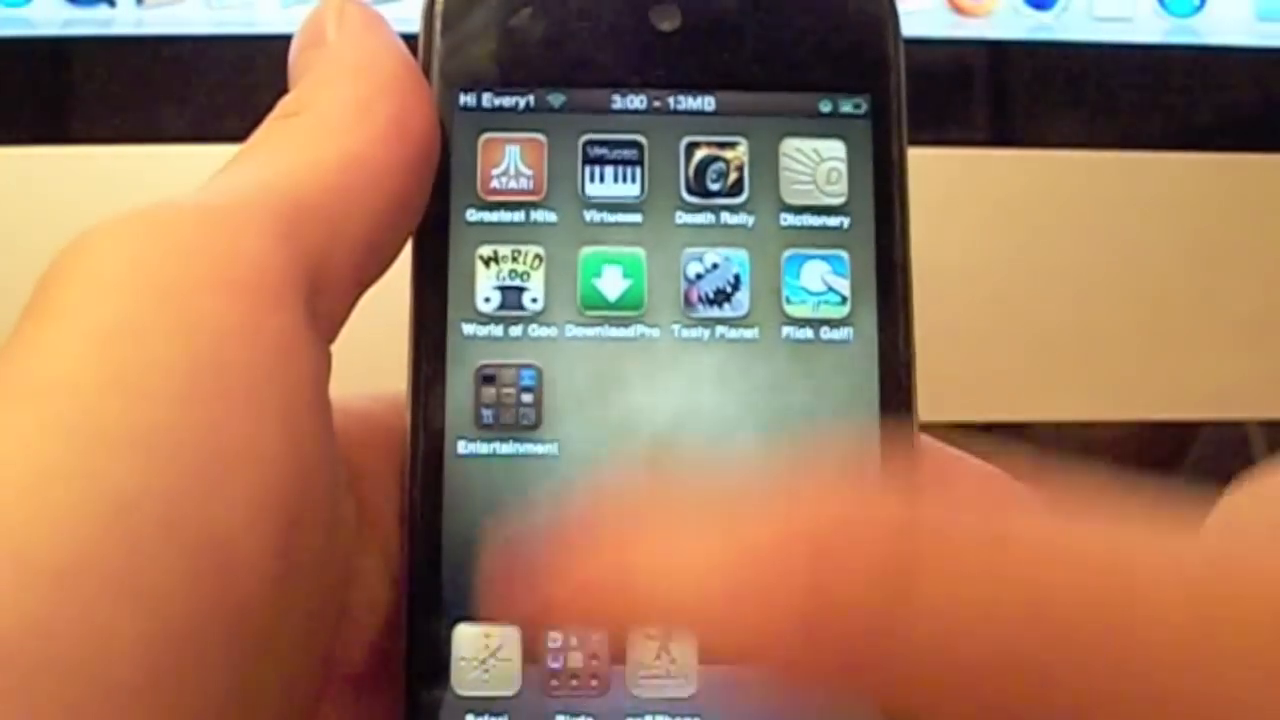
Page through the home screens with the new scrolling, then launch Cydia.
left_click(508, 400)
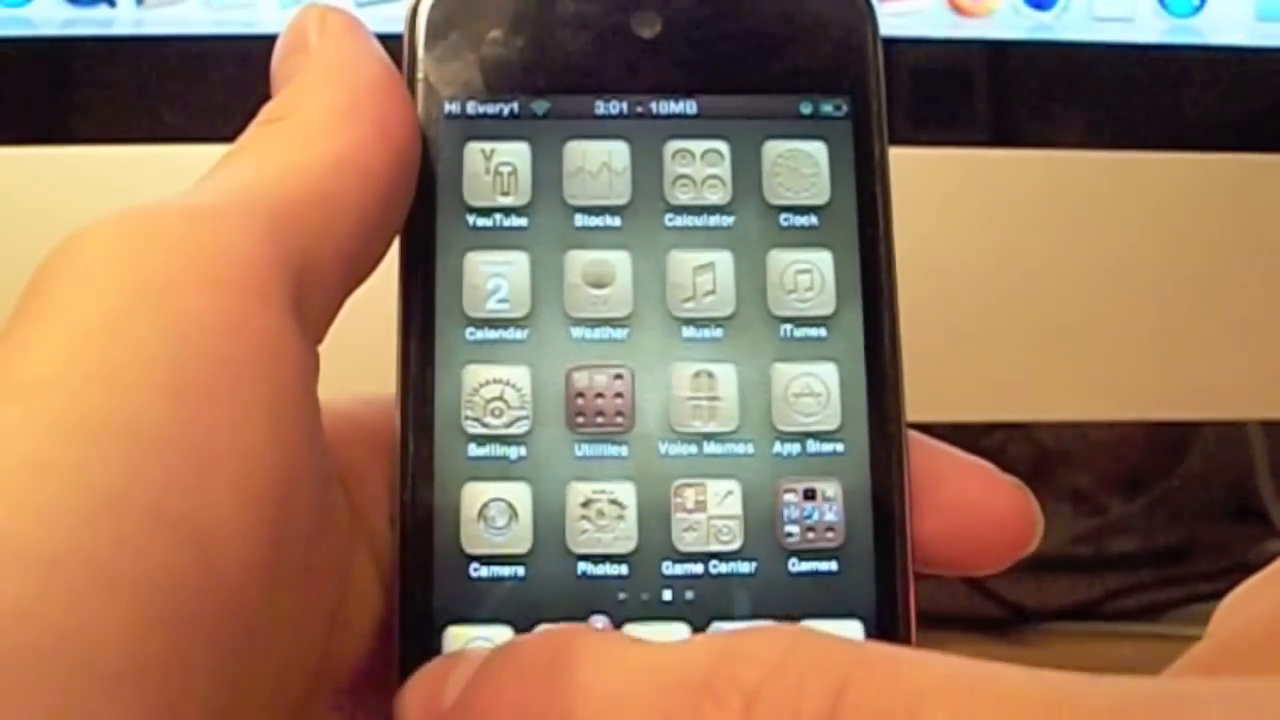
left_click(600, 400)
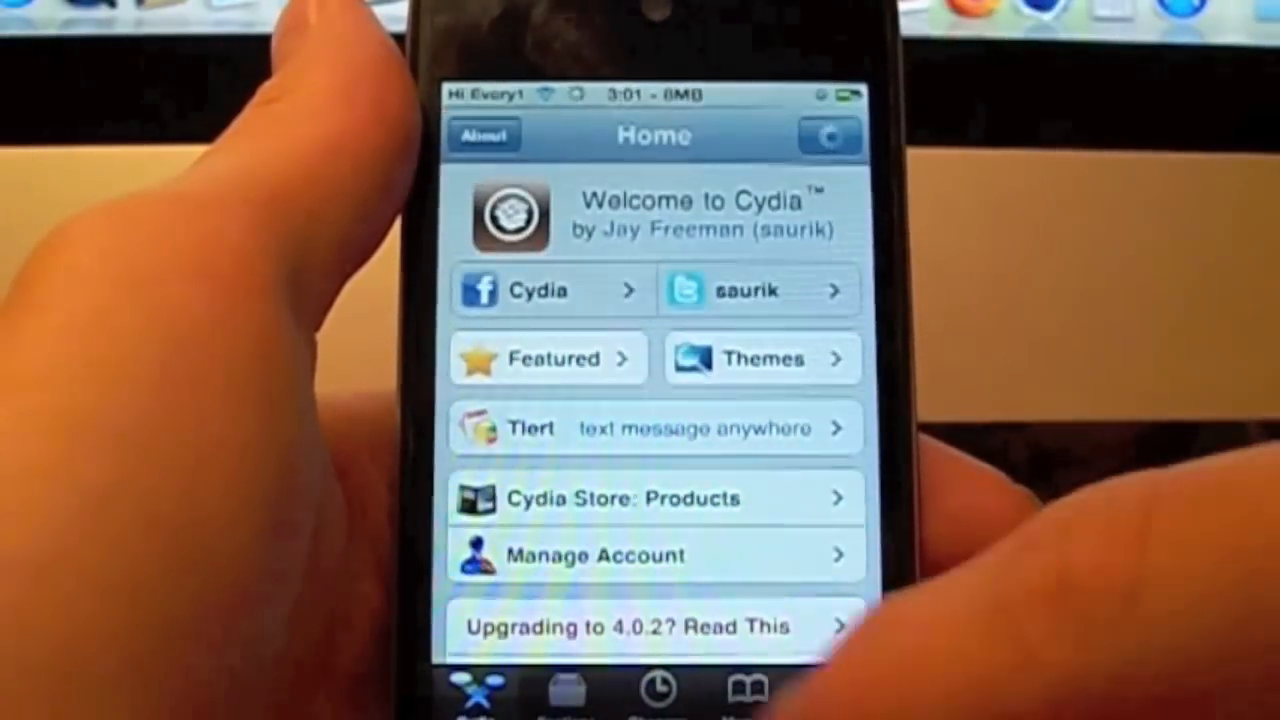
Open Cydia's Sources list in edit mode and bring up the Add source prompt.
left_click(837, 690)
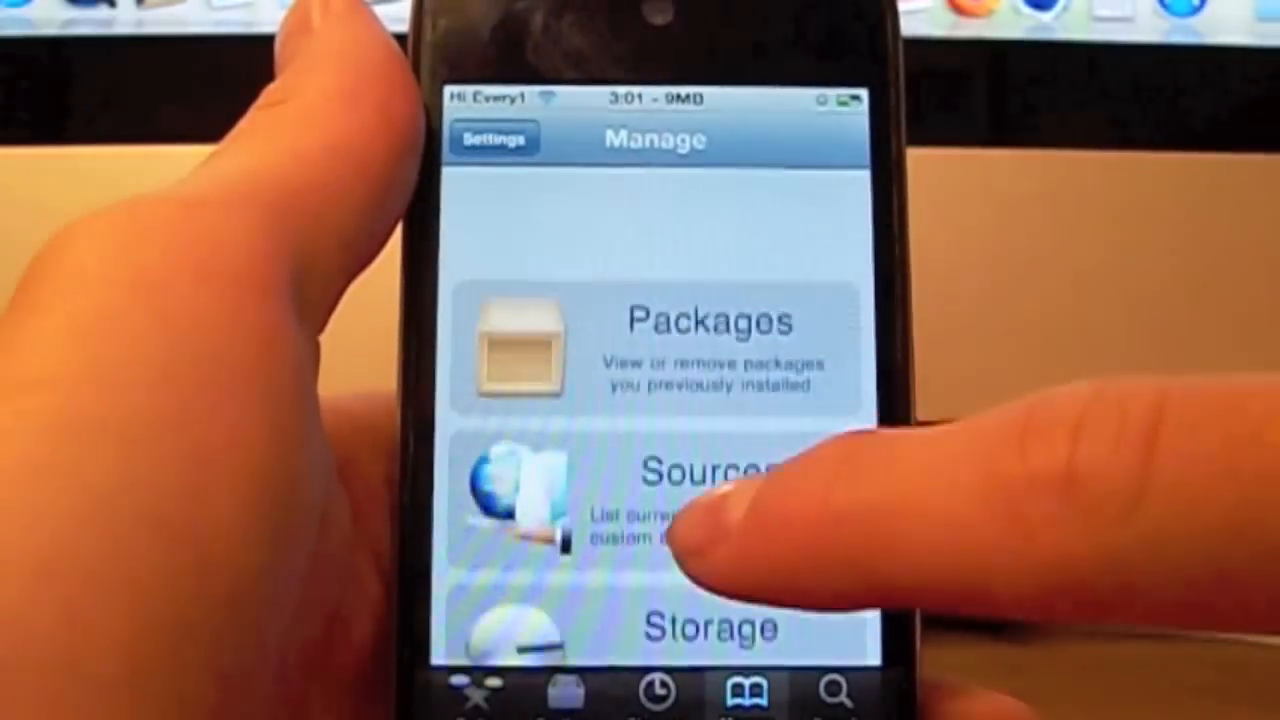
left_click(680, 480)
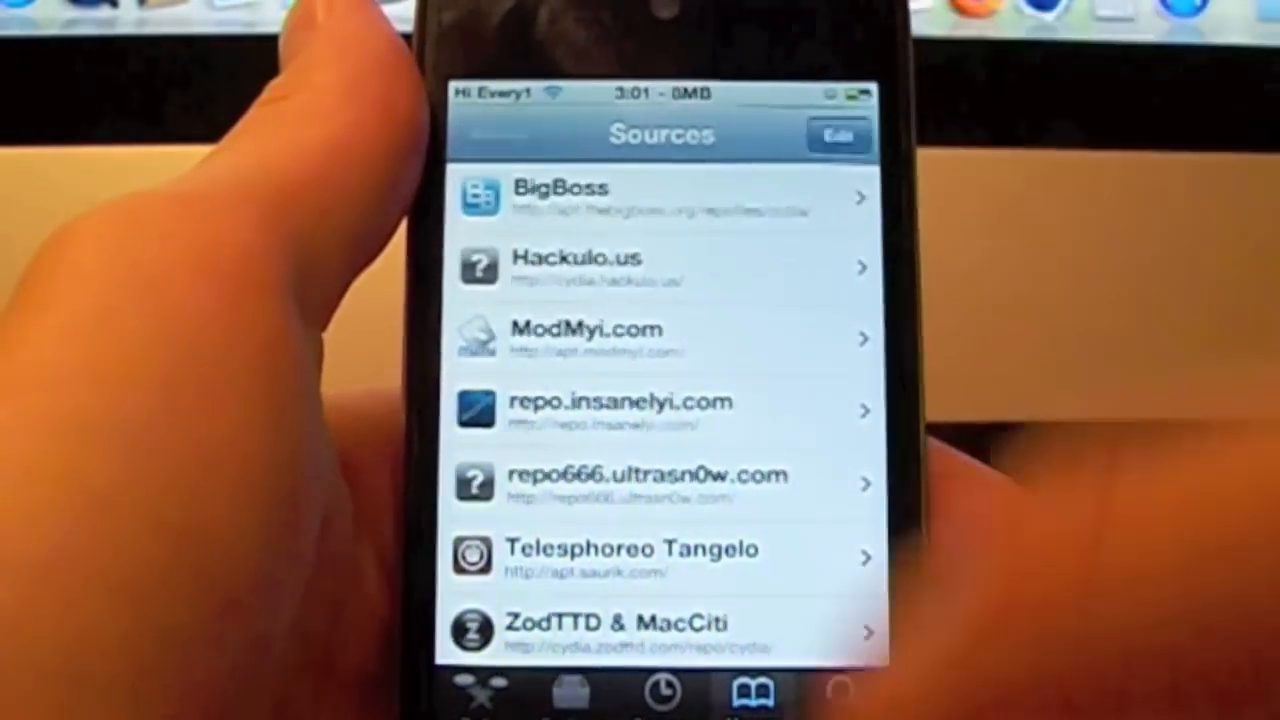
left_click(838, 134)
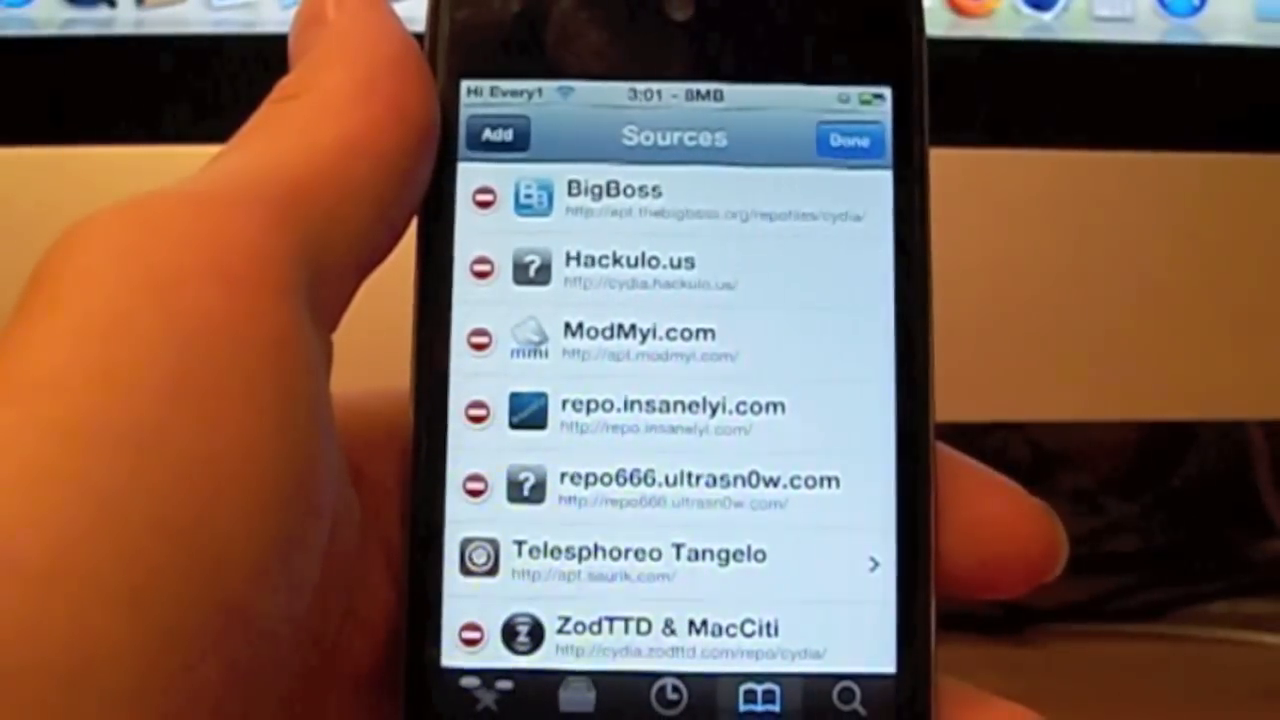
left_click(497, 134)
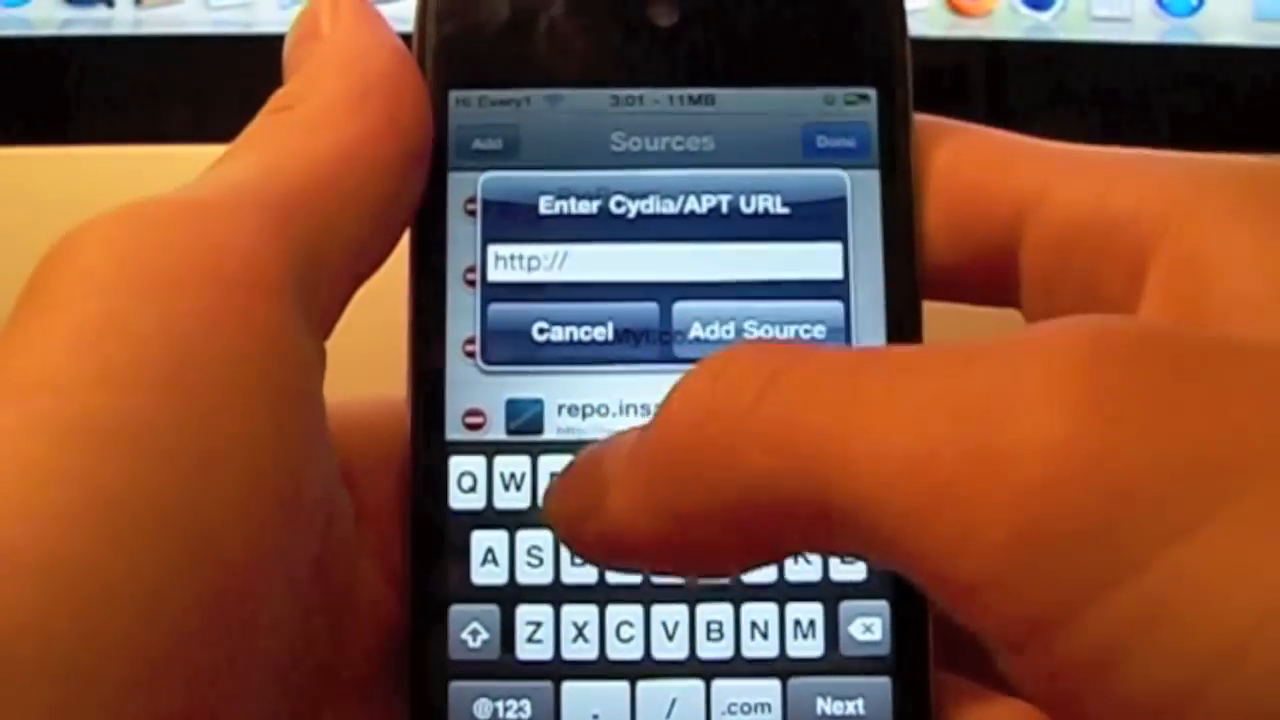
type("repo.")
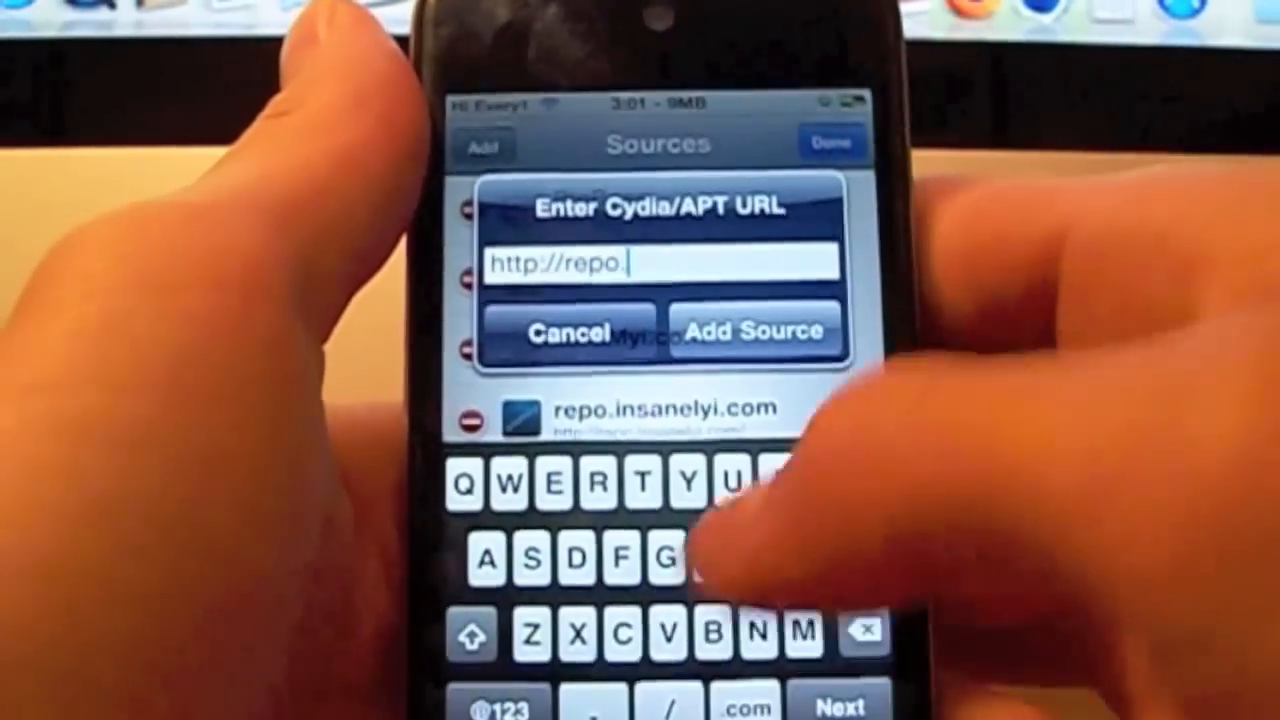
type("insanelyi.com/")
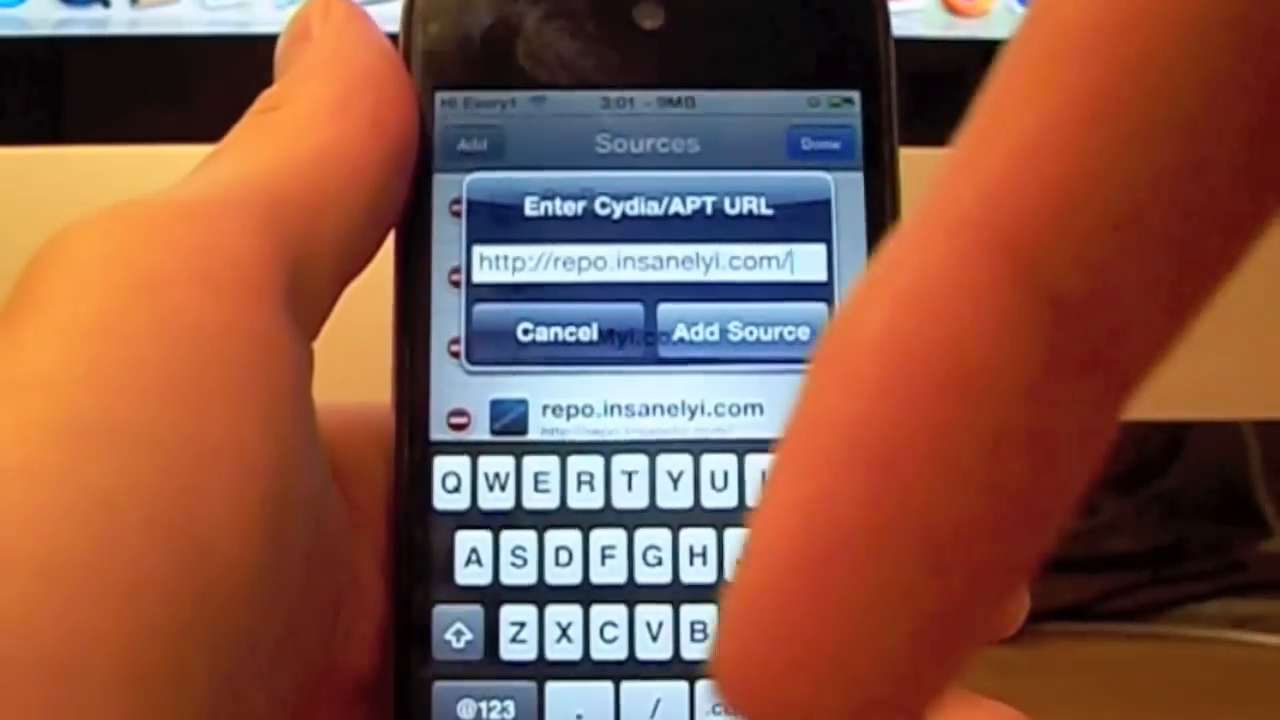
Add the repo.insanelyi.com source and open ScrollingBoard from the 'Scroll' search results.
left_click(740, 331)
type("Scroll")
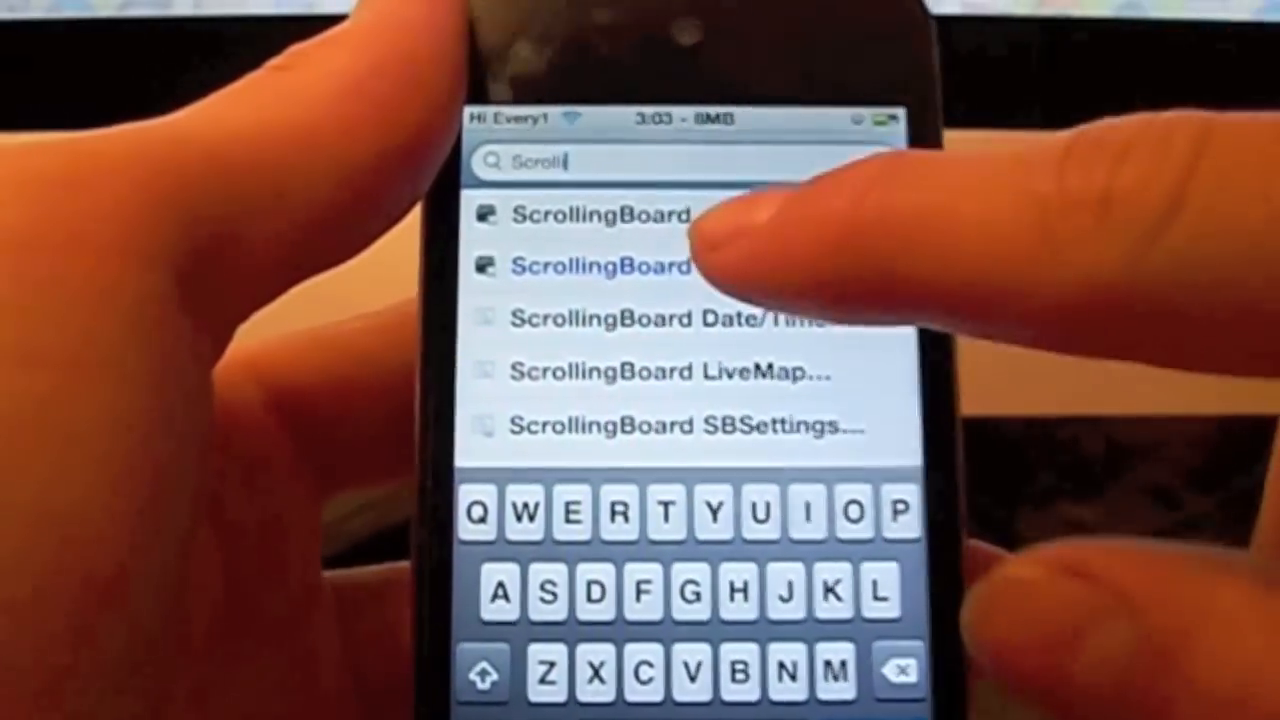
left_click(600, 267)
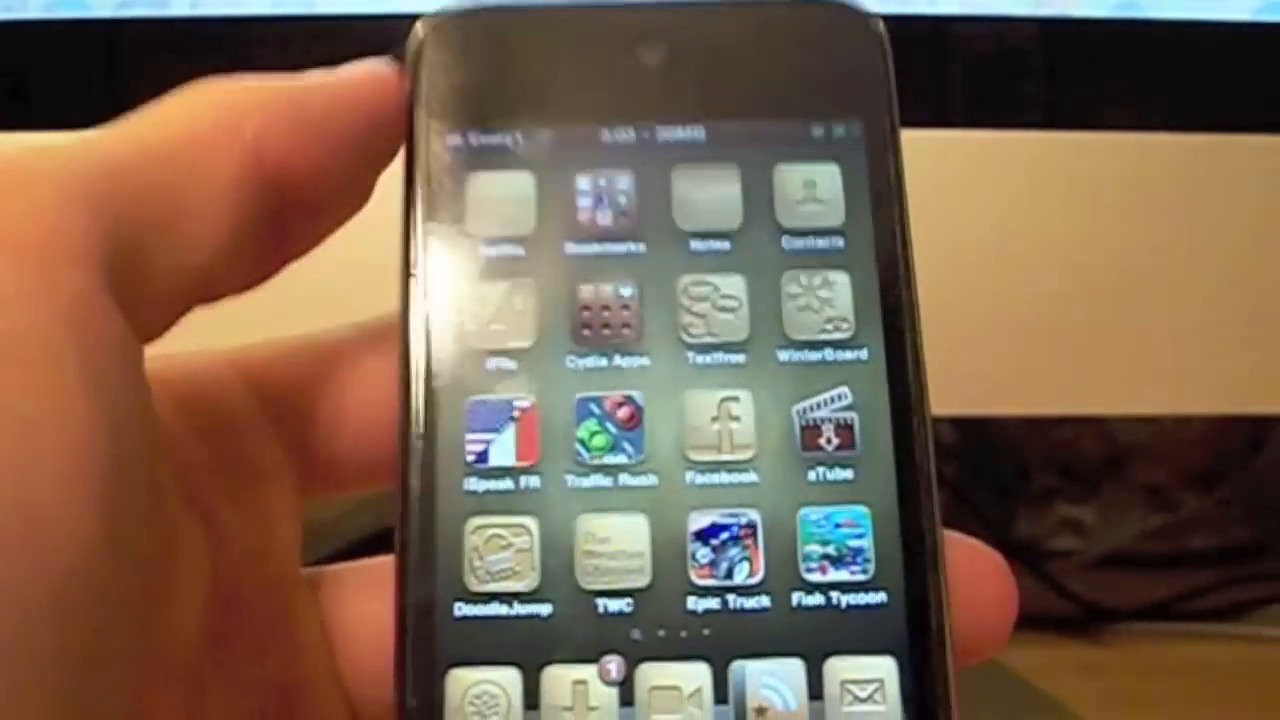
Swipe to the first home screen page showing YouTube, Stocks, Settings and Game Center.
scroll("left", 3)
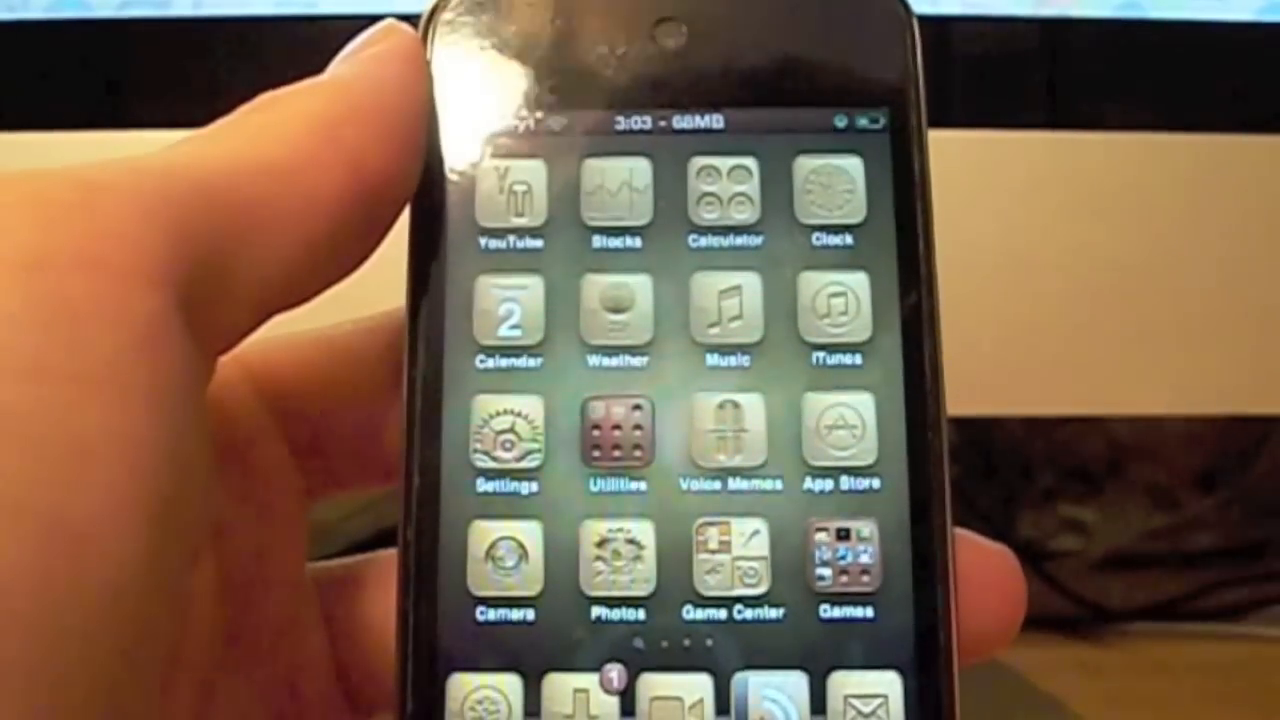